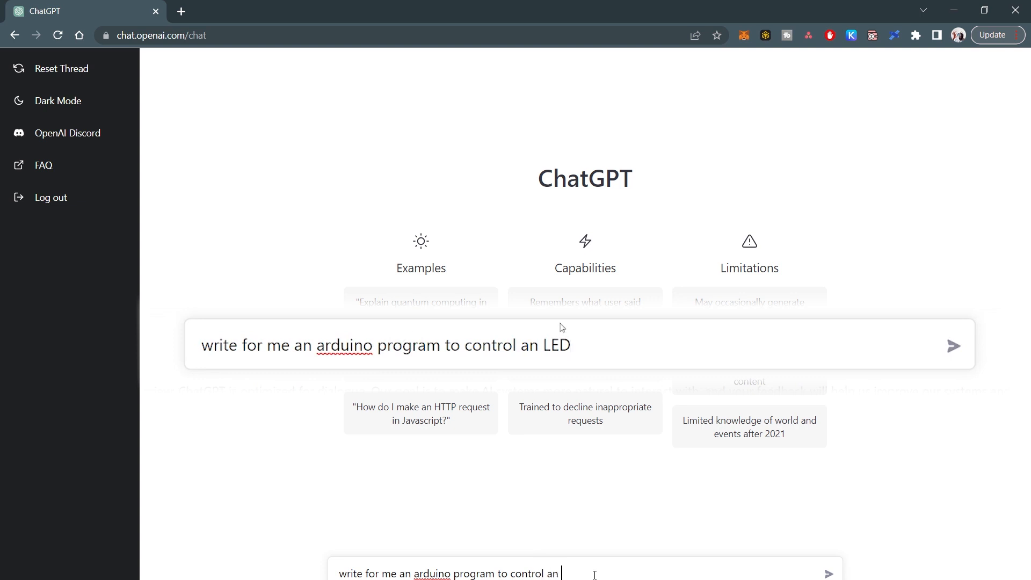
Send the request for an Arduino LED control program and read the blink code reply.
{"action": "left_click", "coordinate": [953, 346]}
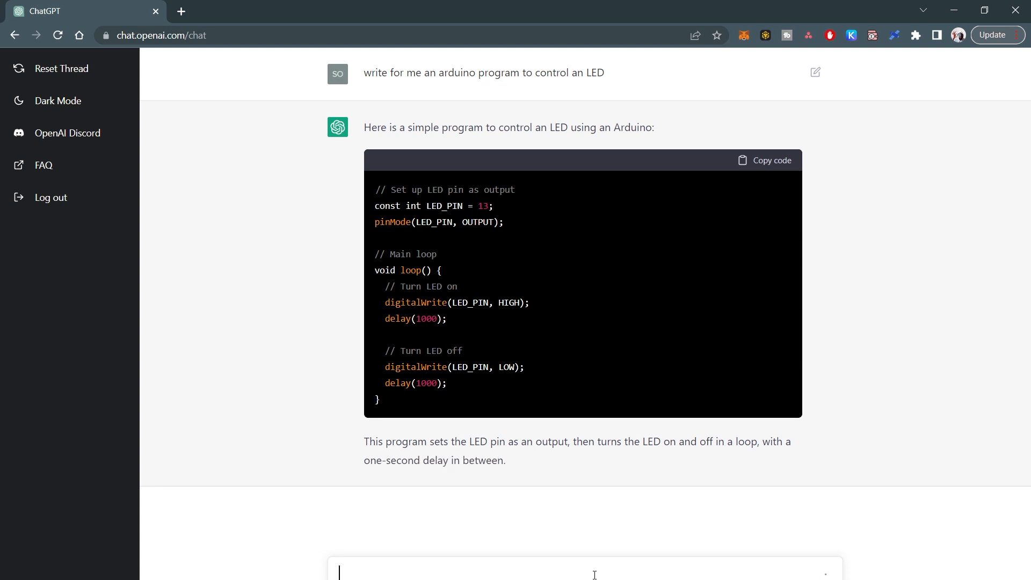
{"action": "scroll", "scroll_direction": "down", "scroll_amount": 3}
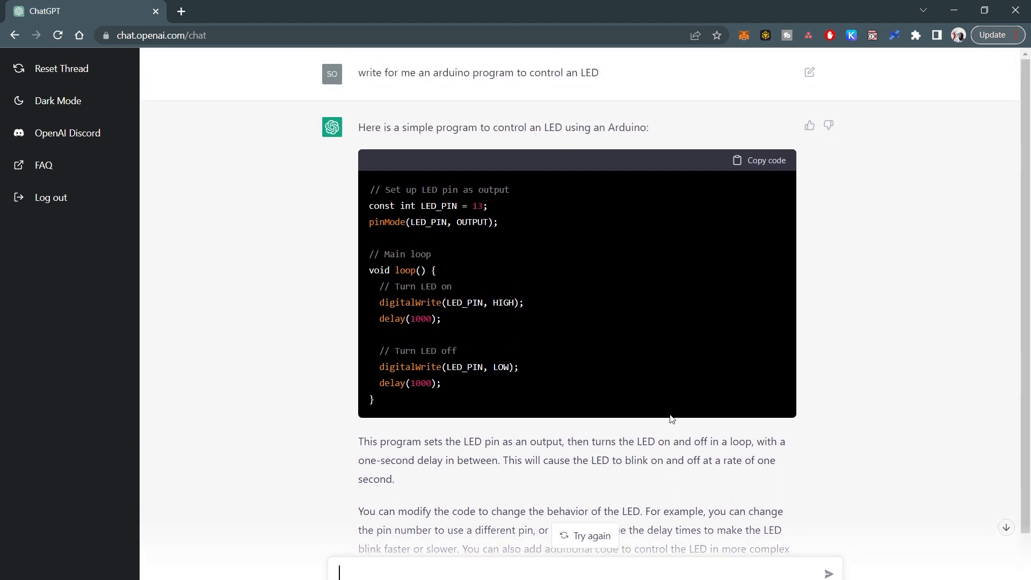
{"action": "scroll", "scroll_direction": "down", "scroll_amount": 3}
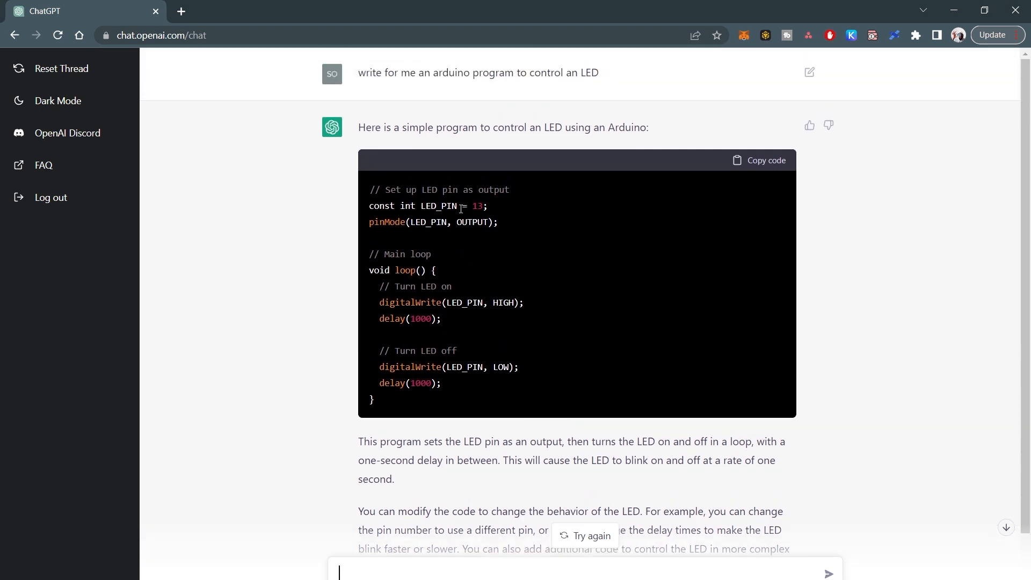
{"action": "mouse_move", "coordinate": [396, 249]}
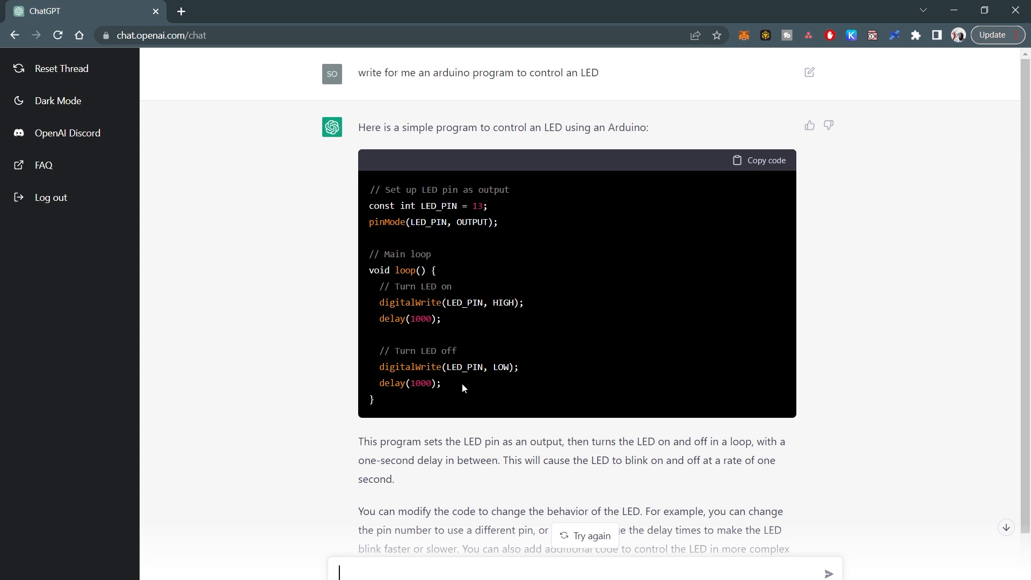
{"action": "mouse_move", "coordinate": [468, 215]}
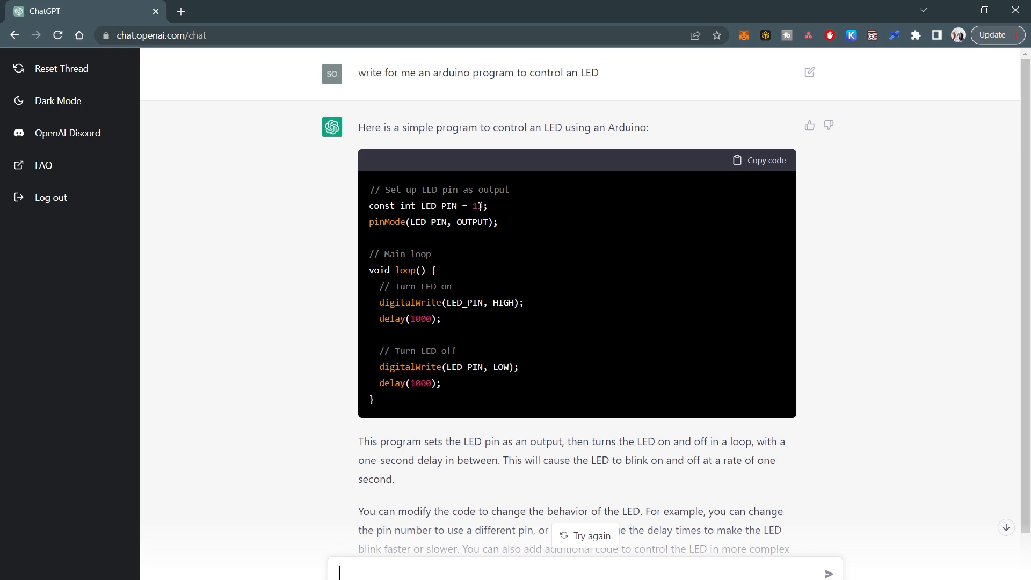
{"action": "type", "text": "3"}
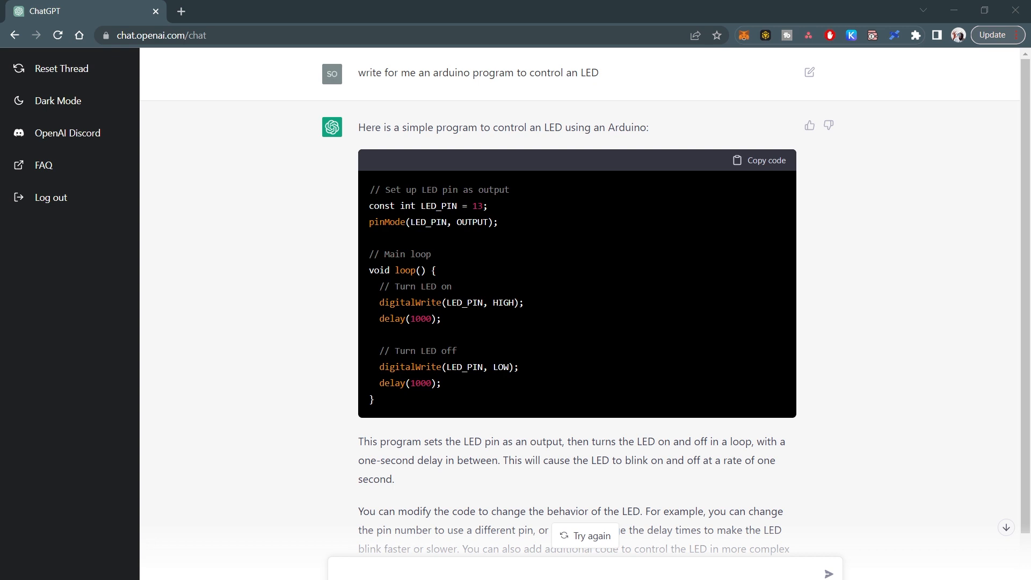
{"action": "mouse_move", "coordinate": [767, 166]}
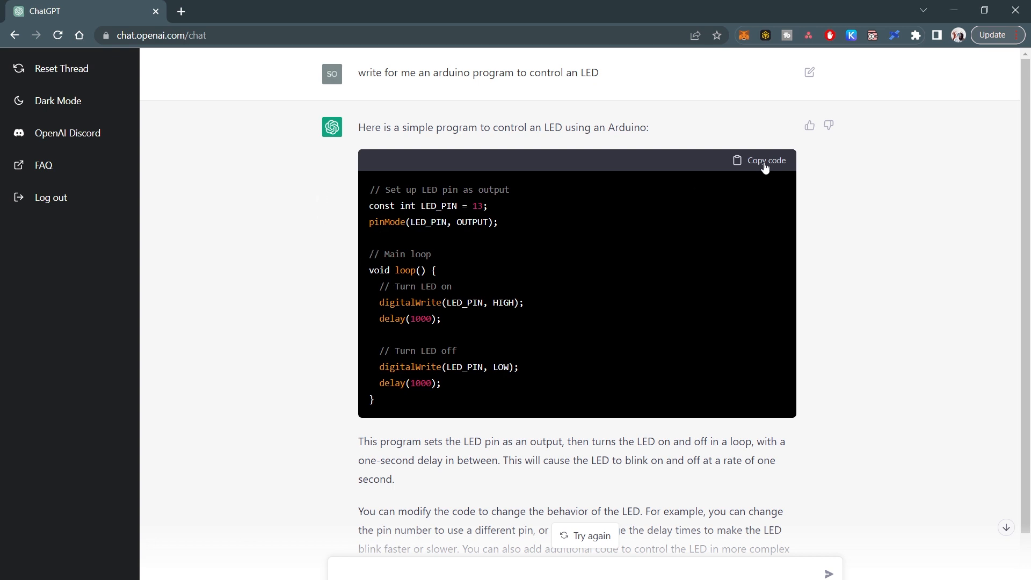
Copy ChatGPT's LED code into an Arduino sketch and compile it, hitting the pinMode error.
{"action": "left_click", "coordinate": [767, 161]}
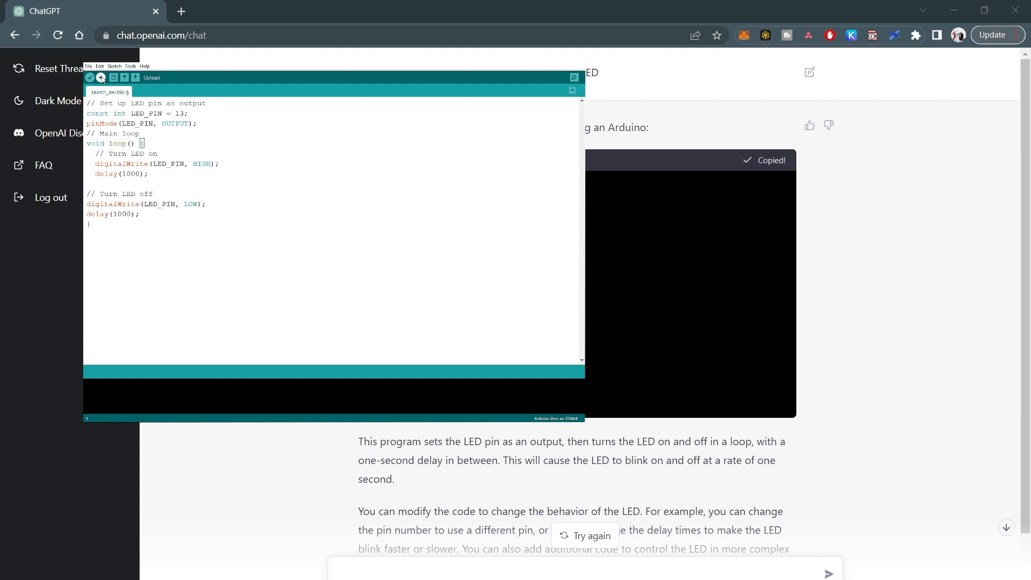
{"action": "left_click", "coordinate": [136, 77]}
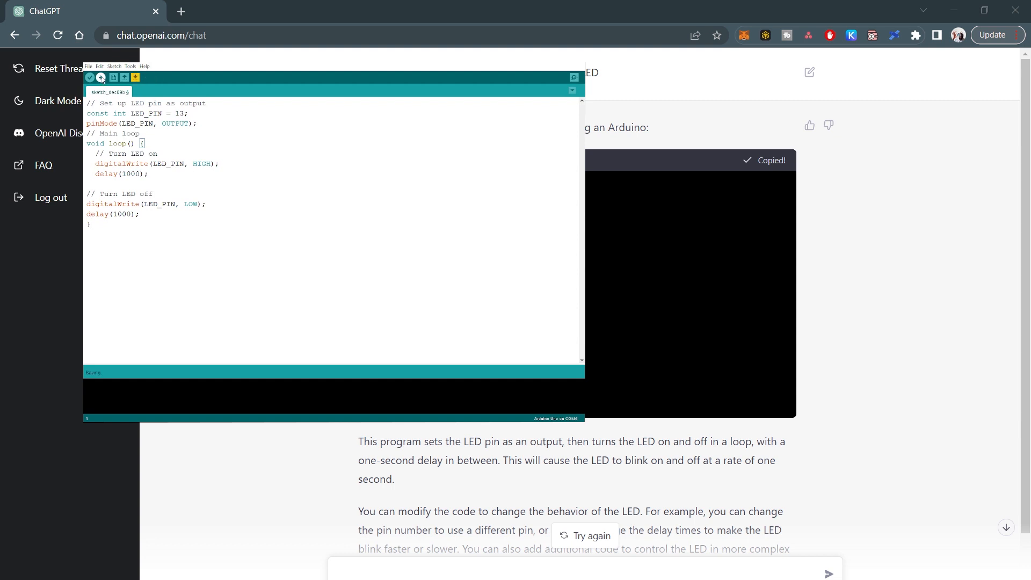
{"action": "left_click", "coordinate": [74, 76]}
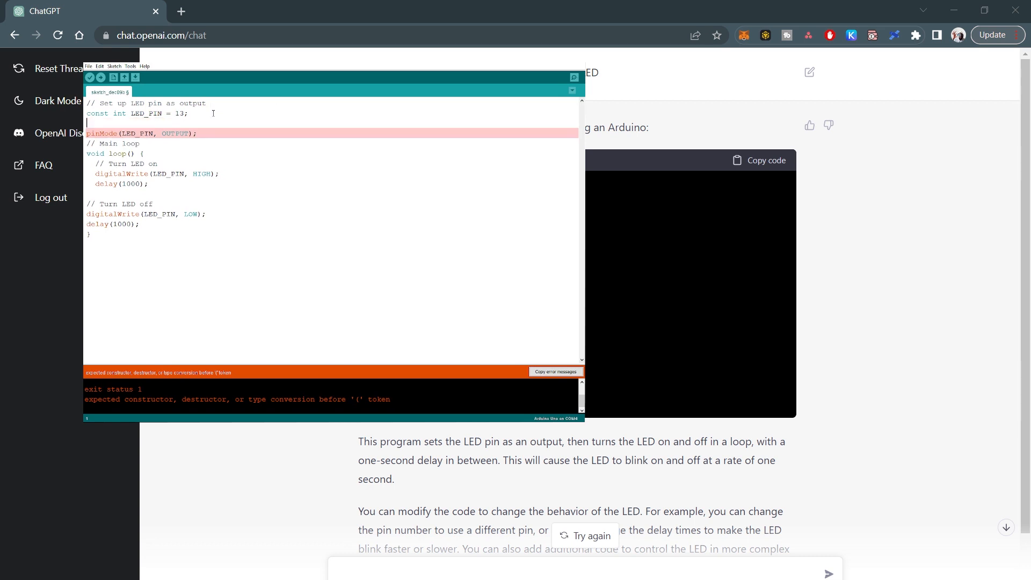
Add 'void setup(){' above pinMode and a closing brace after it in the sketch.
{"action": "type", "text": "void se"}
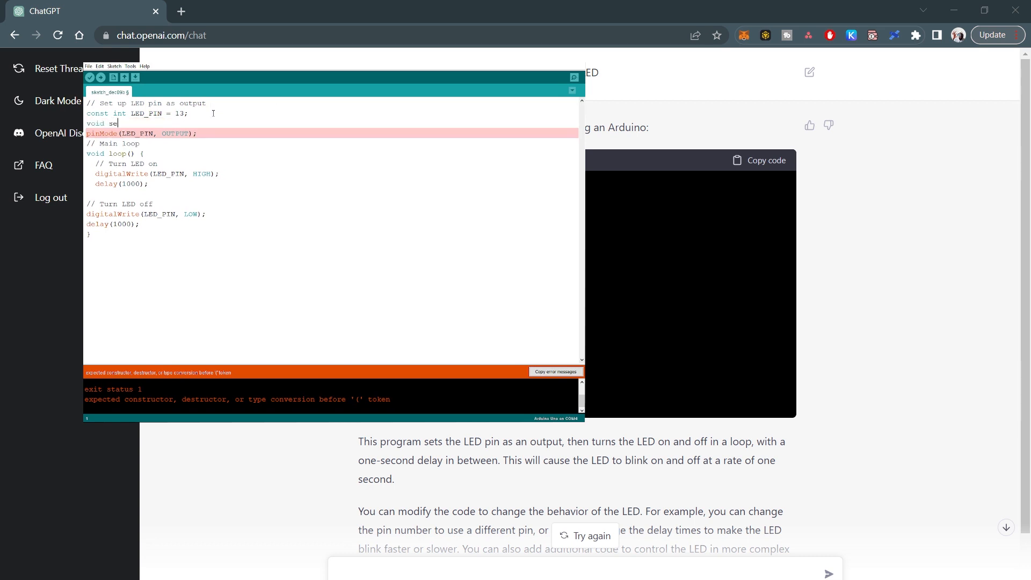
{"action": "type", "text": "tup(){"}
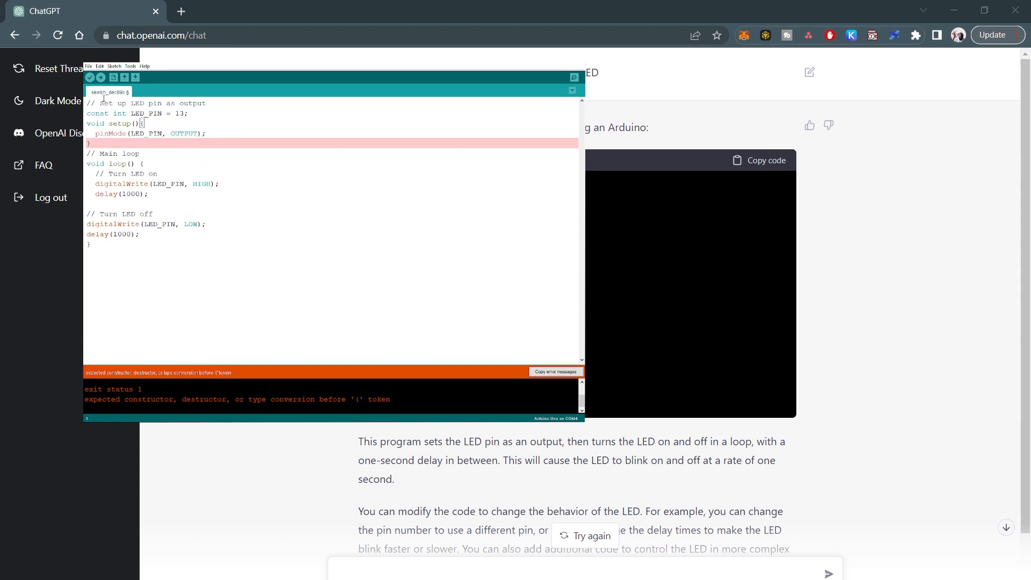
{"action": "left_click", "coordinate": [101, 77]}
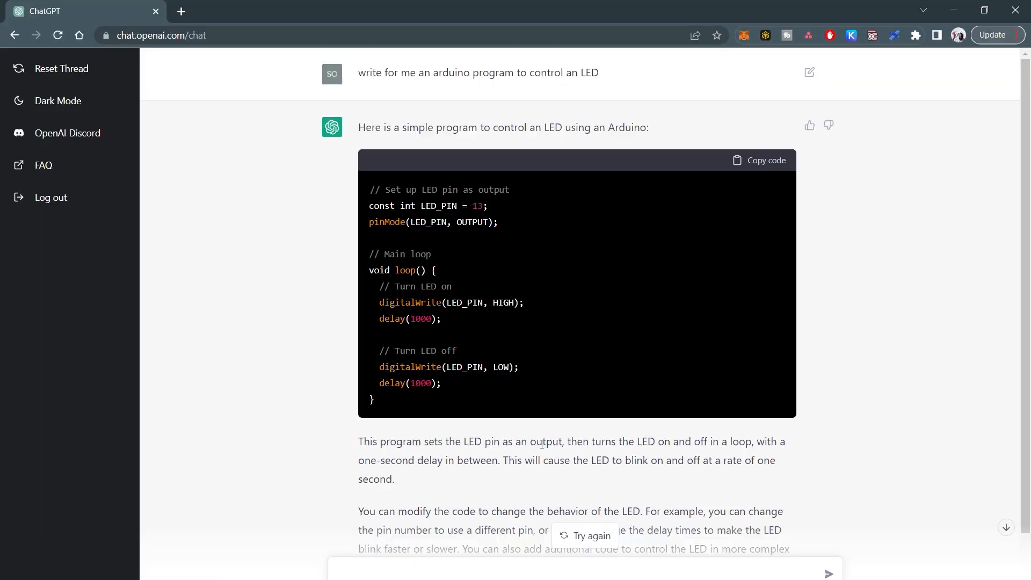
Send a follow-up asking for the same program with three LEDs in a traffic light pattern.
{"action": "scroll", "scroll_direction": "down", "scroll_amount": 3}
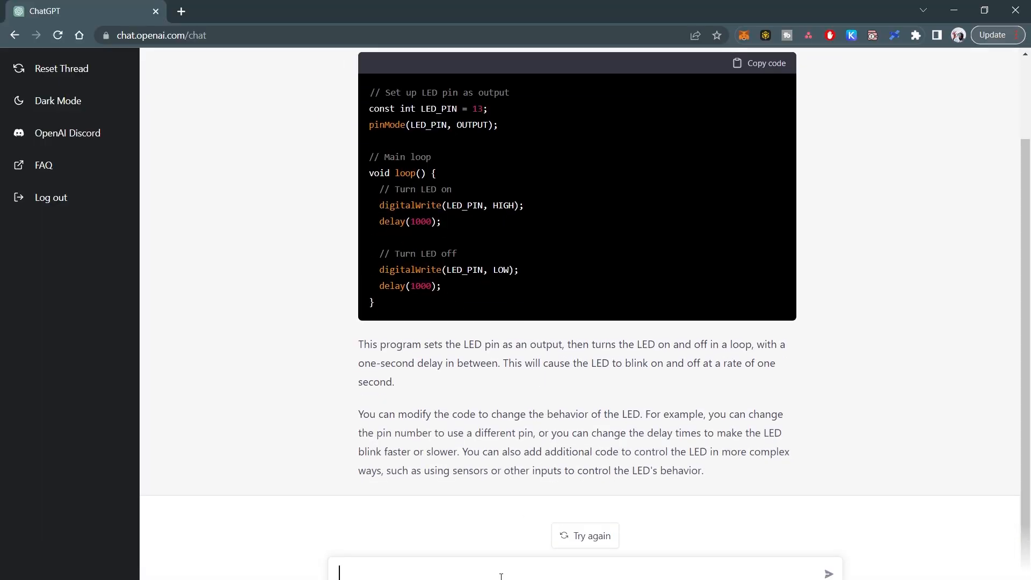
{"action": "type", "text": "give t"}
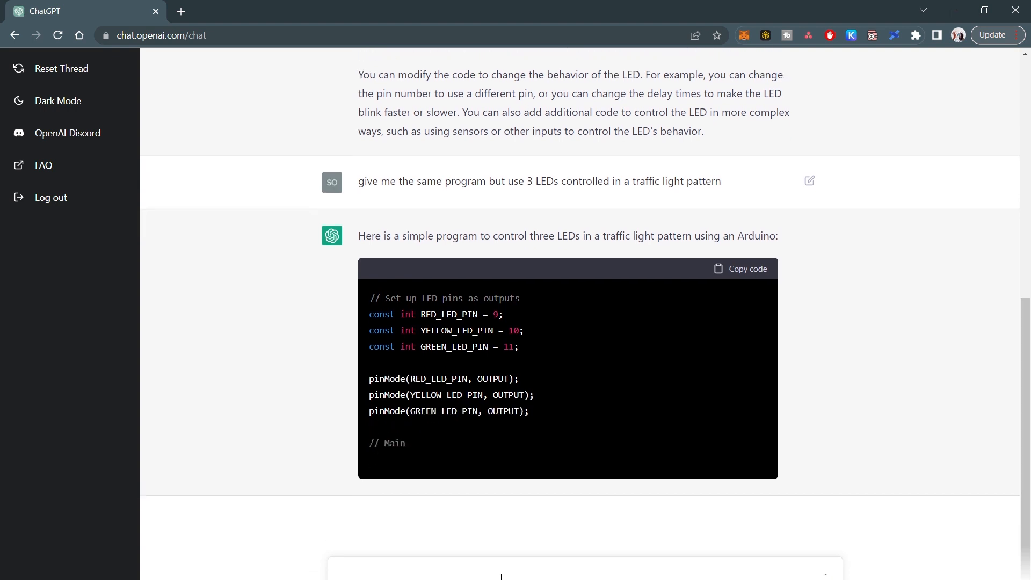
Read through the generated traffic-light code and select the three pinMode lines sitting outside any function.
{"action": "scroll", "scroll_direction": "down", "scroll_amount": 3}
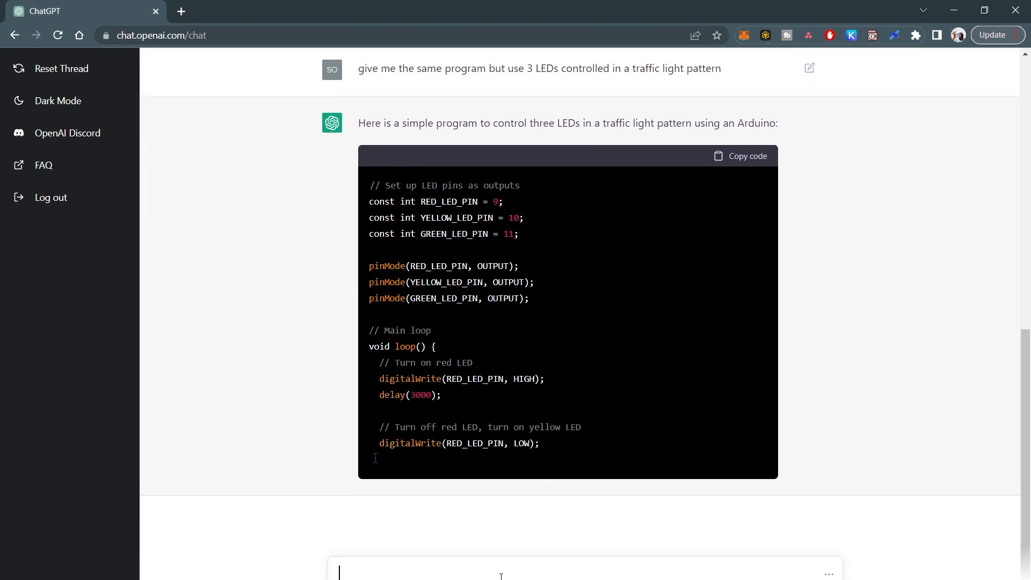
{"action": "scroll", "scroll_direction": "down", "scroll_amount": 3}
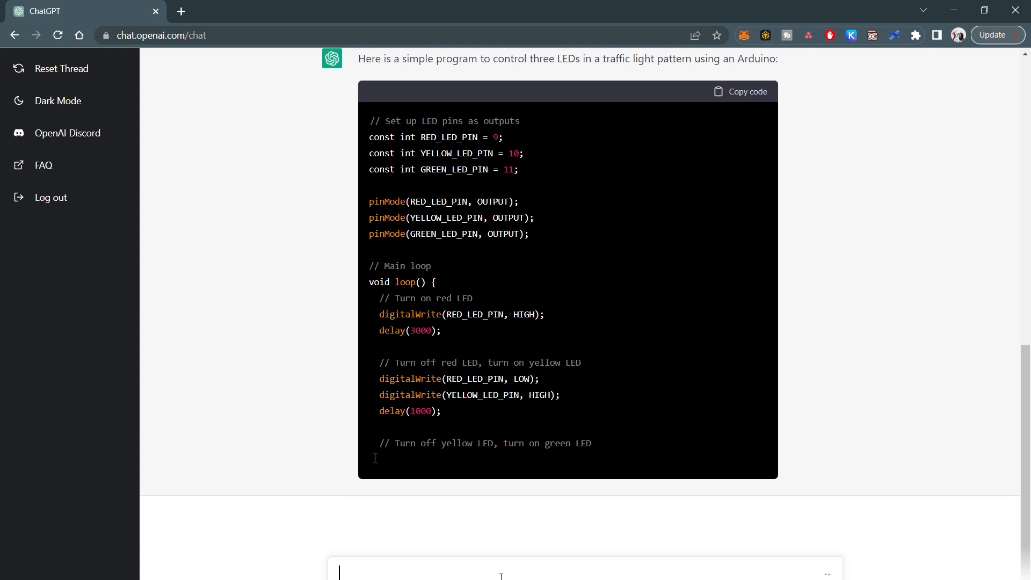
{"action": "scroll", "scroll_direction": "down", "scroll_amount": 3}
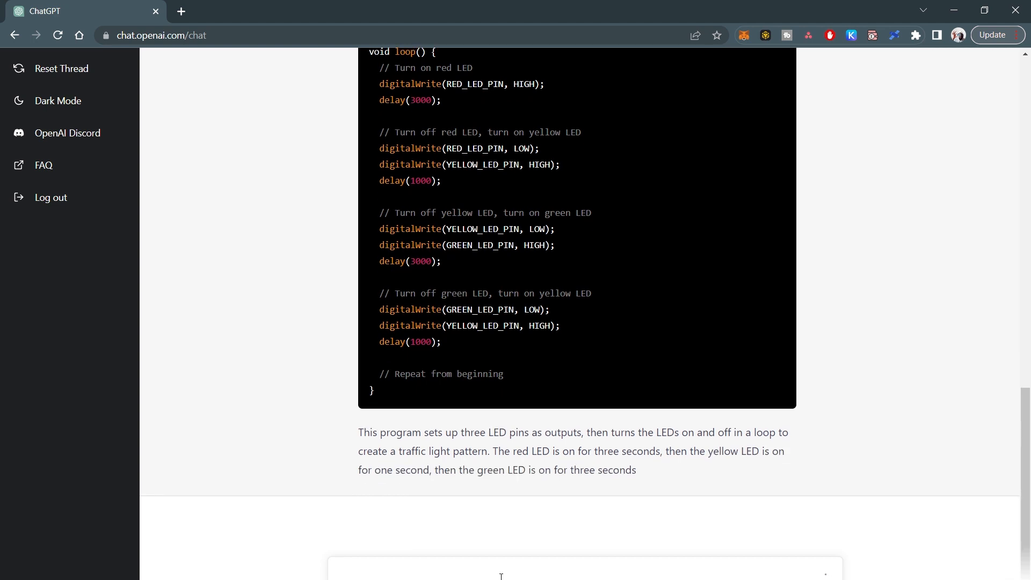
{"action": "scroll", "scroll_direction": "down", "scroll_amount": 3}
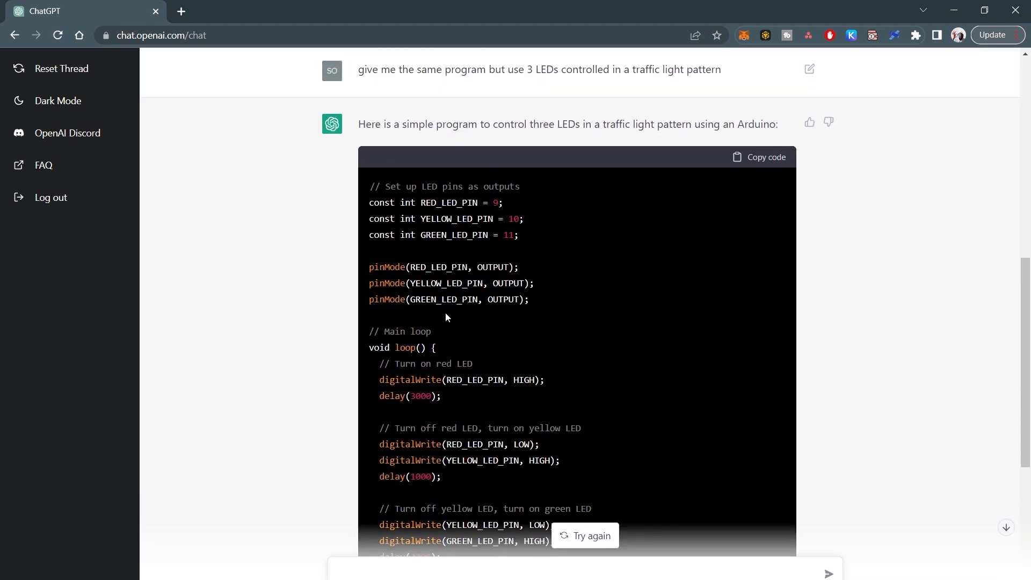
{"action": "scroll", "scroll_direction": "down", "scroll_amount": 3}
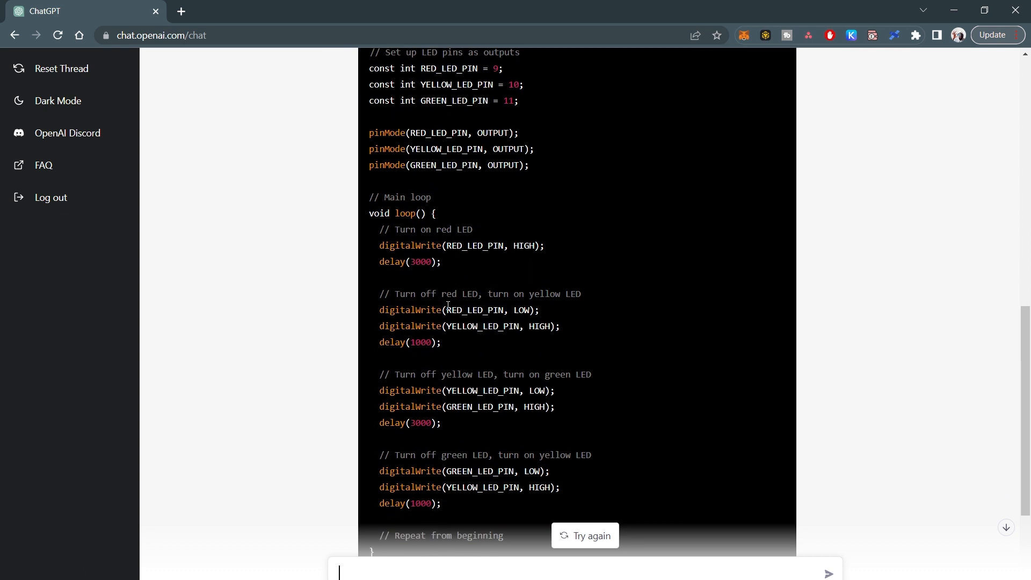
{"action": "mouse_move", "coordinate": [494, 307]}
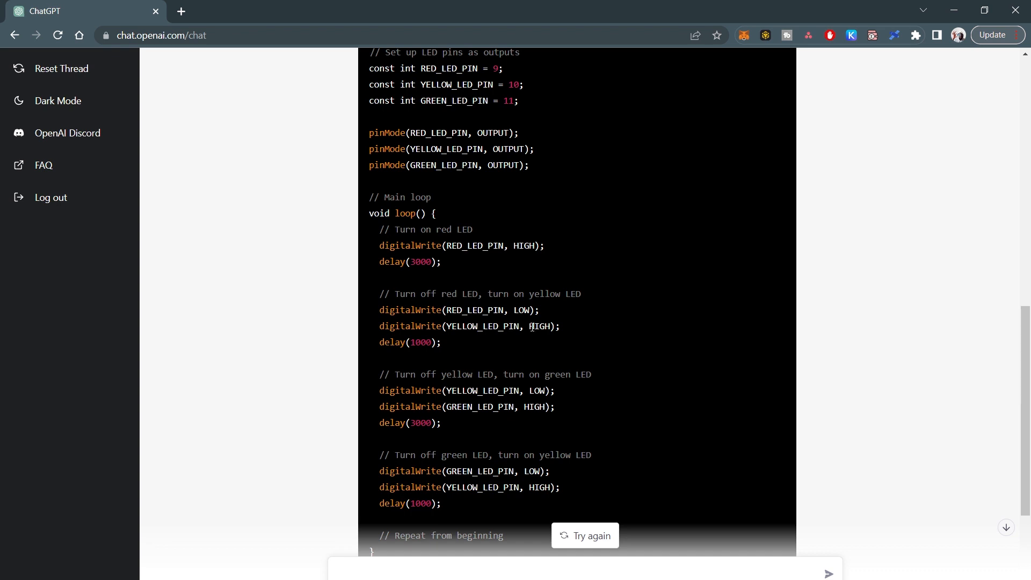
{"action": "scroll", "scroll_direction": "down", "scroll_amount": 3}
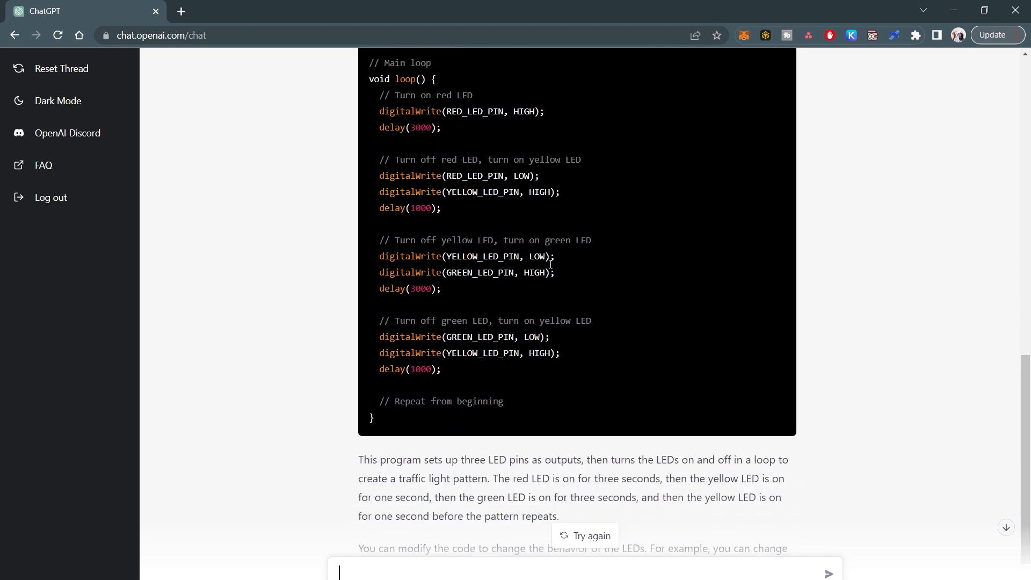
{"action": "mouse_move", "coordinate": [524, 352]}
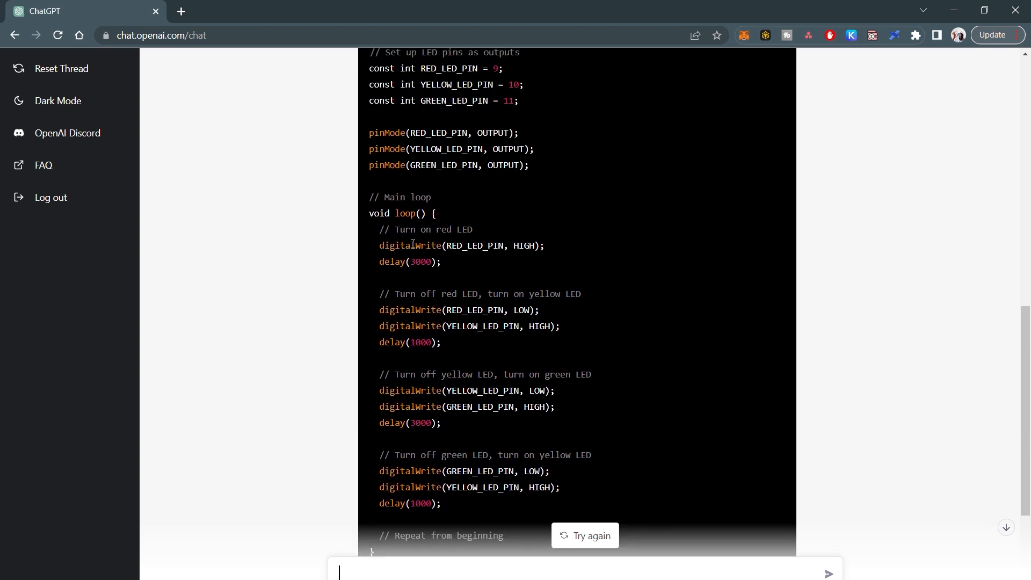
{"action": "mouse_move", "coordinate": [410, 269]}
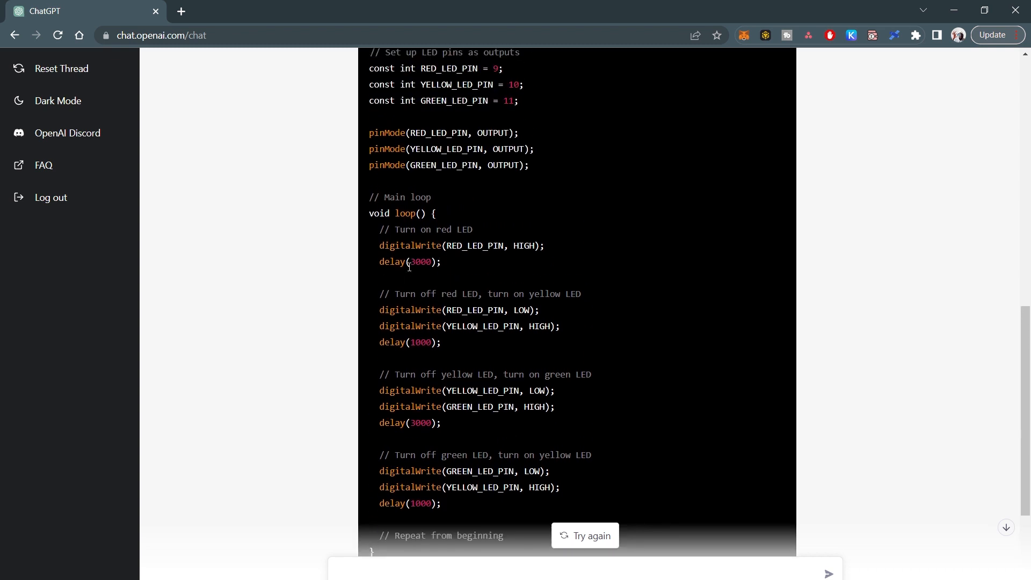
{"action": "scroll", "scroll_direction": "down", "scroll_amount": 3}
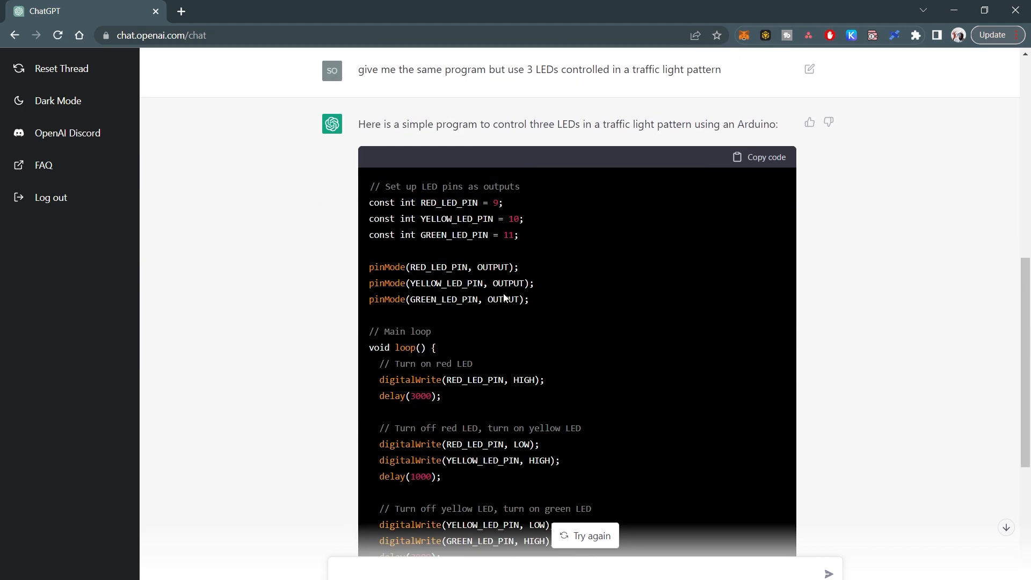
{"action": "left_click_drag", "start_coordinate": [368, 268], "coordinate": [529, 300]}
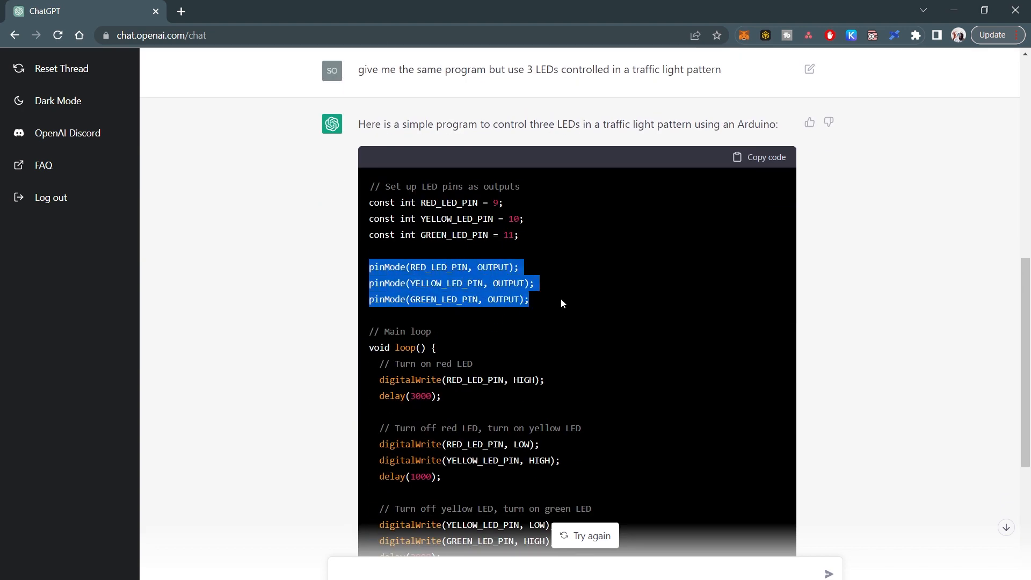
{"action": "scroll", "scroll_direction": "down", "scroll_amount": 3}
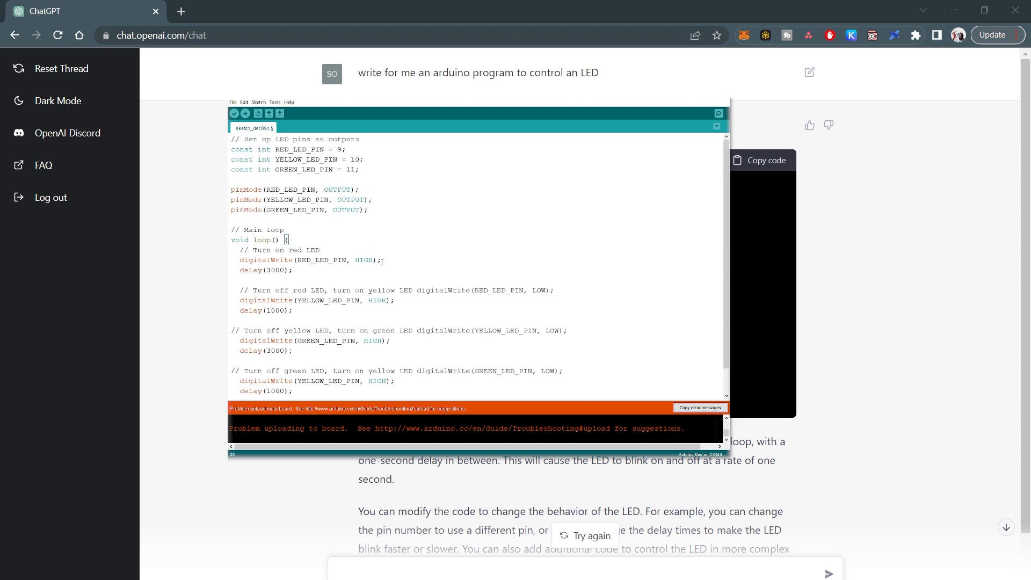
Compile the traffic-light sketch, then wrap the three pinMode lines in 'void setup(){ ... }'.
{"action": "left_click", "coordinate": [245, 114]}
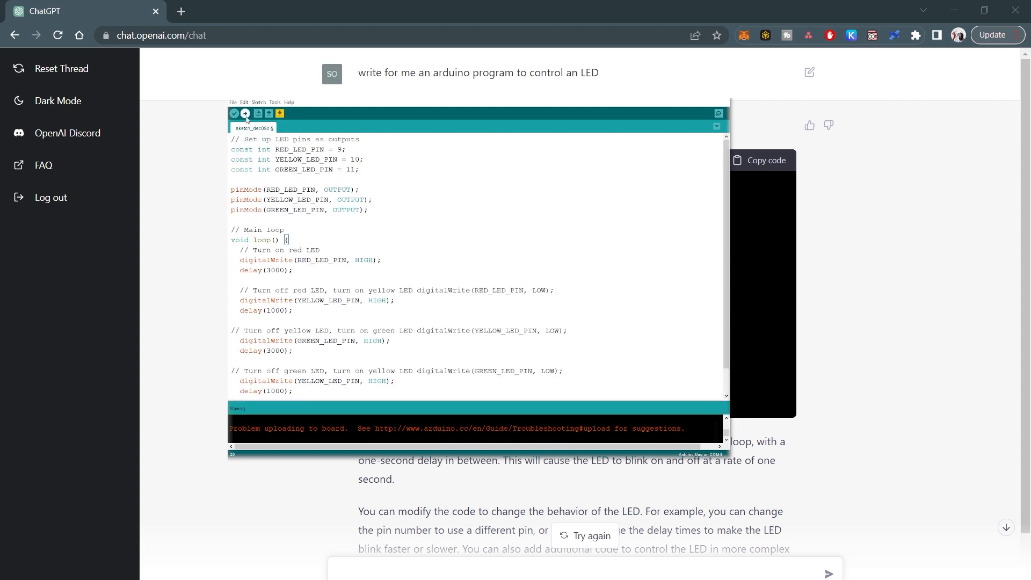
{"action": "left_click", "coordinate": [245, 114]}
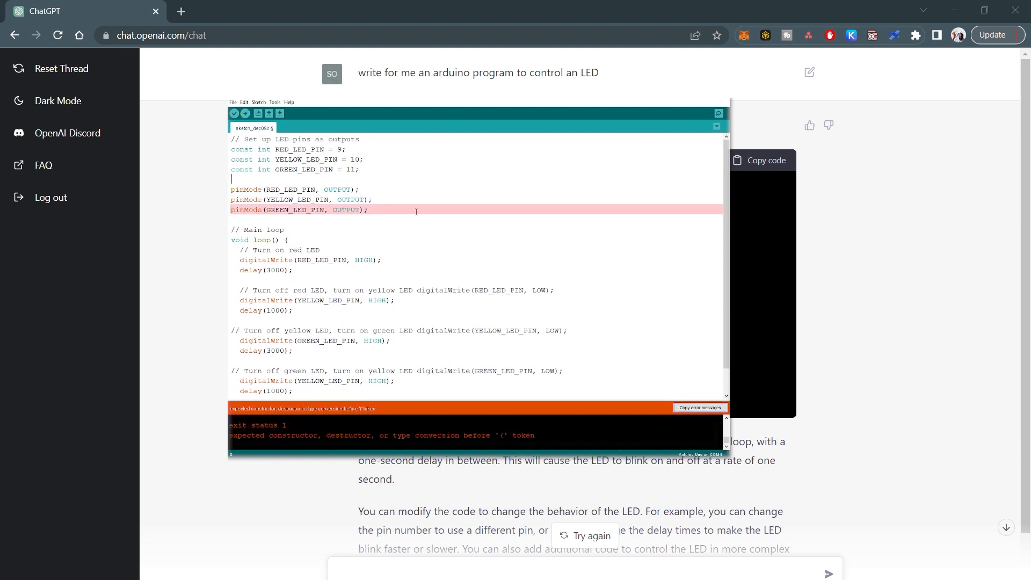
{"action": "type", "text": "void"}
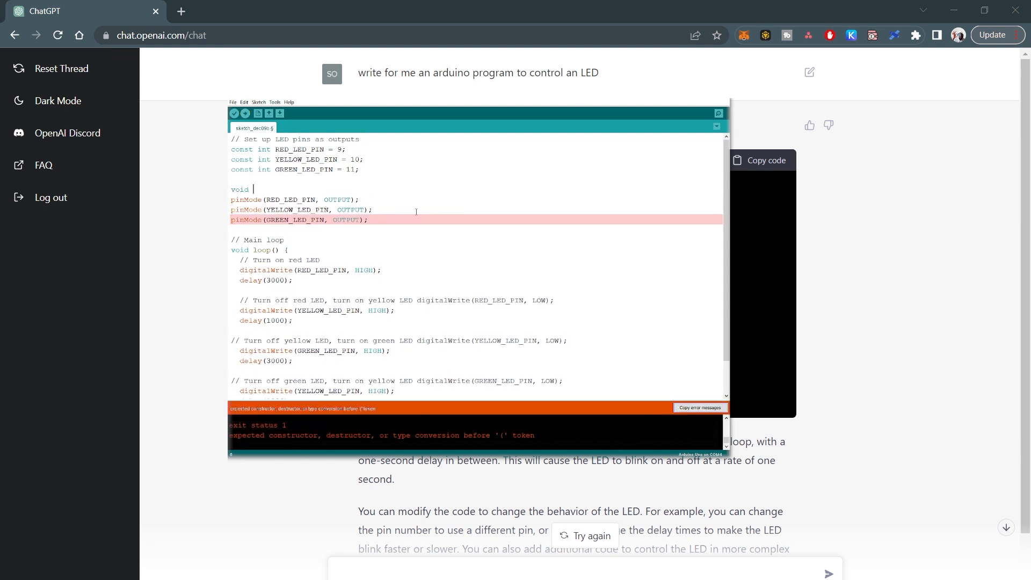
{"action": "type", "text": "setup(){"}
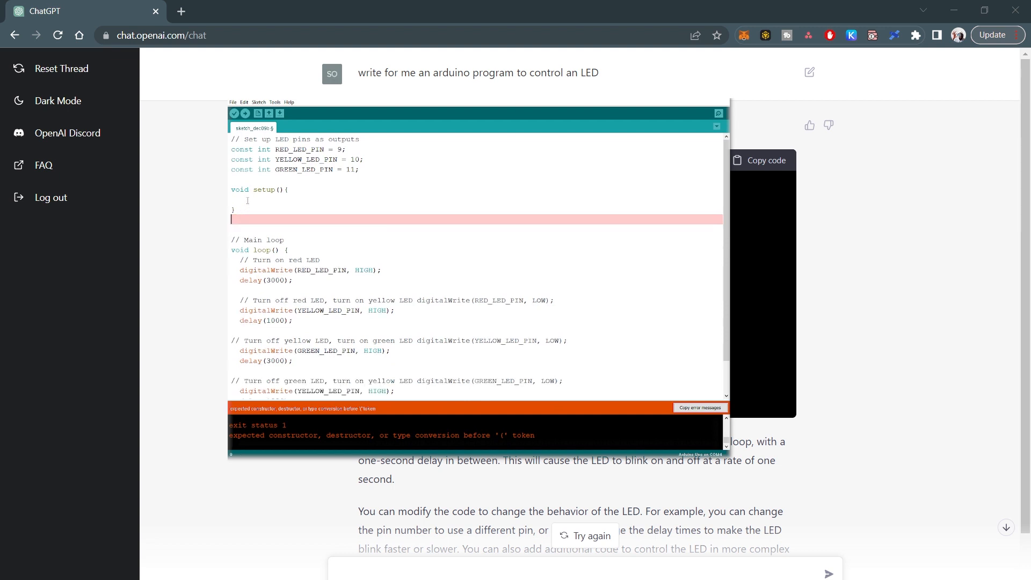
{"action": "type", "text": "pinMode(RED_LED_PIN, OUTPUT);"}
{"action": "type", "text": "pinMode(GREEN_LED_PIN, OUTPUT);"}
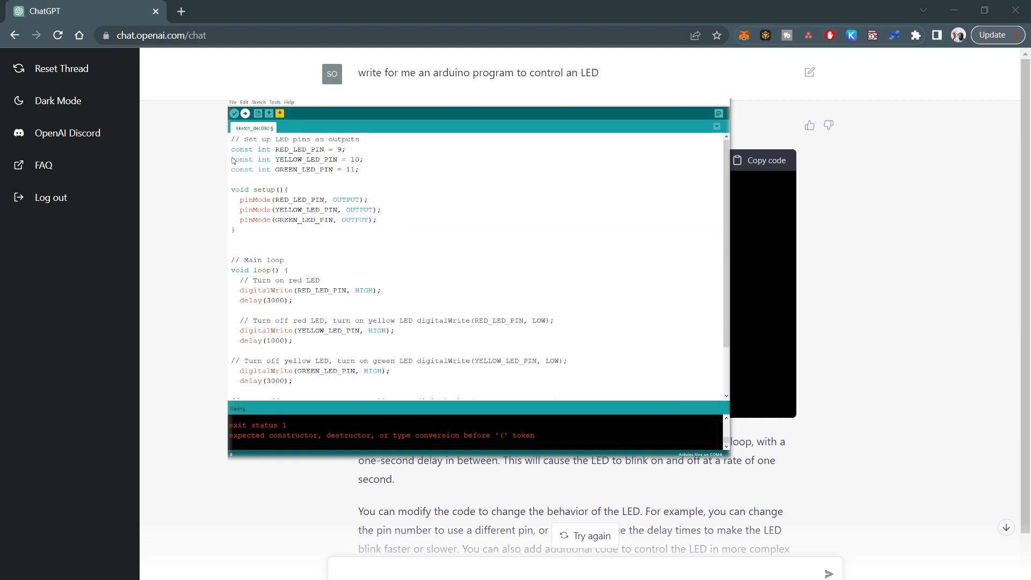
{"action": "scroll", "scroll_direction": "down", "scroll_amount": 3}
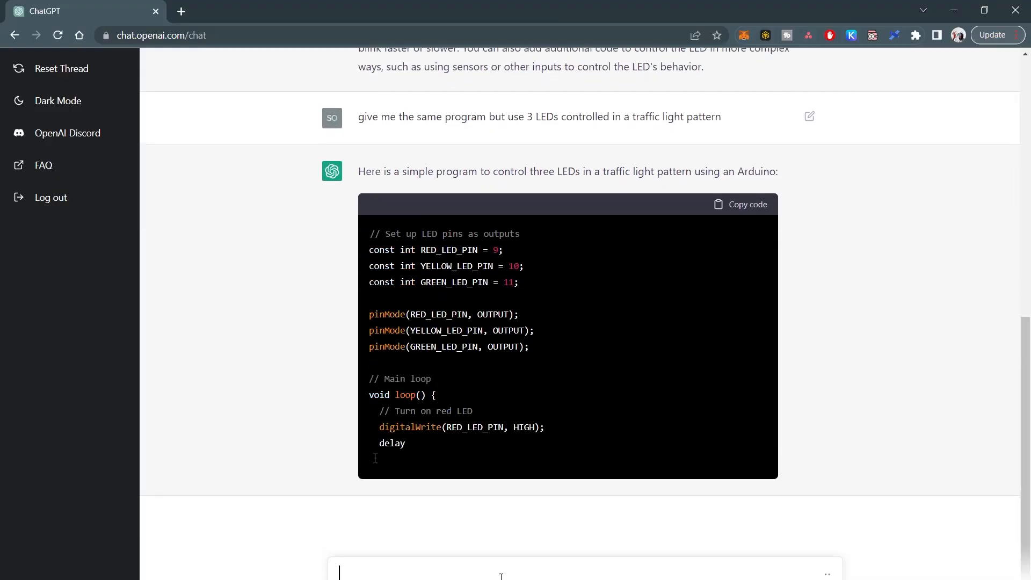
Scroll through ChatGPT's finished traffic-light program down to the red, yellow, green timing explanation.
{"action": "scroll", "scroll_direction": "down", "scroll_amount": 3}
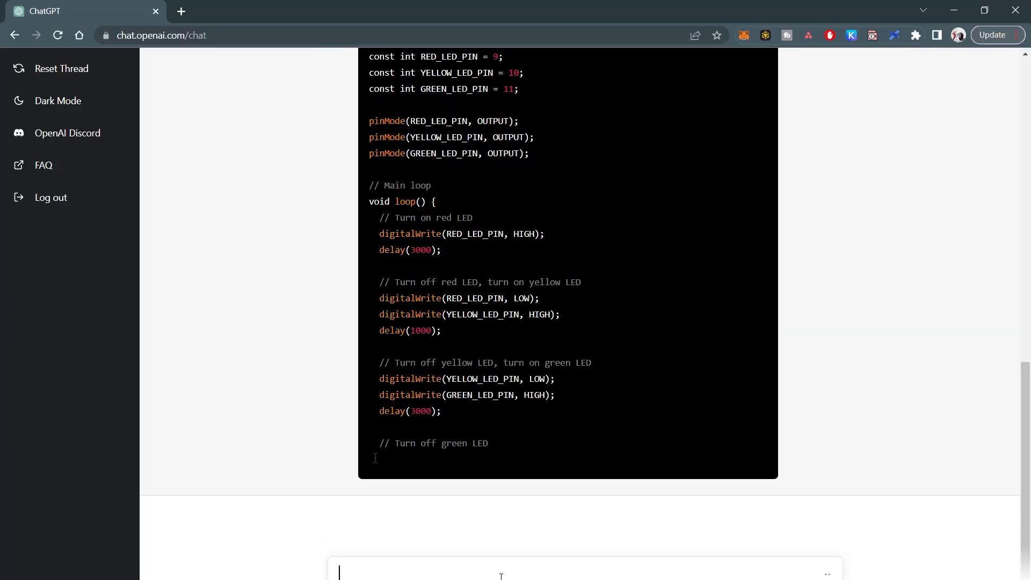
{"action": "scroll", "scroll_direction": "down", "scroll_amount": 3}
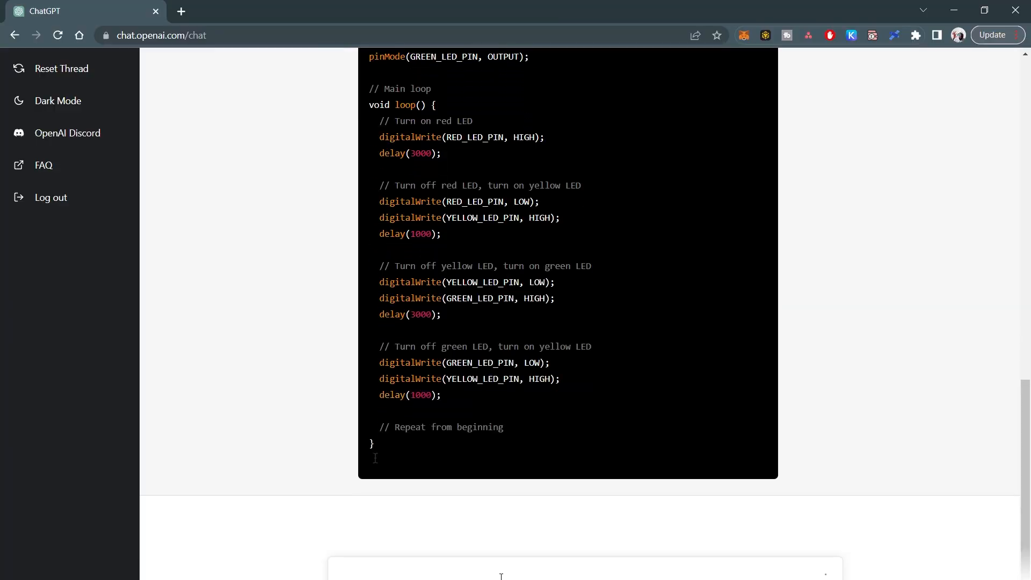
{"action": "scroll", "scroll_direction": "down", "scroll_amount": 3}
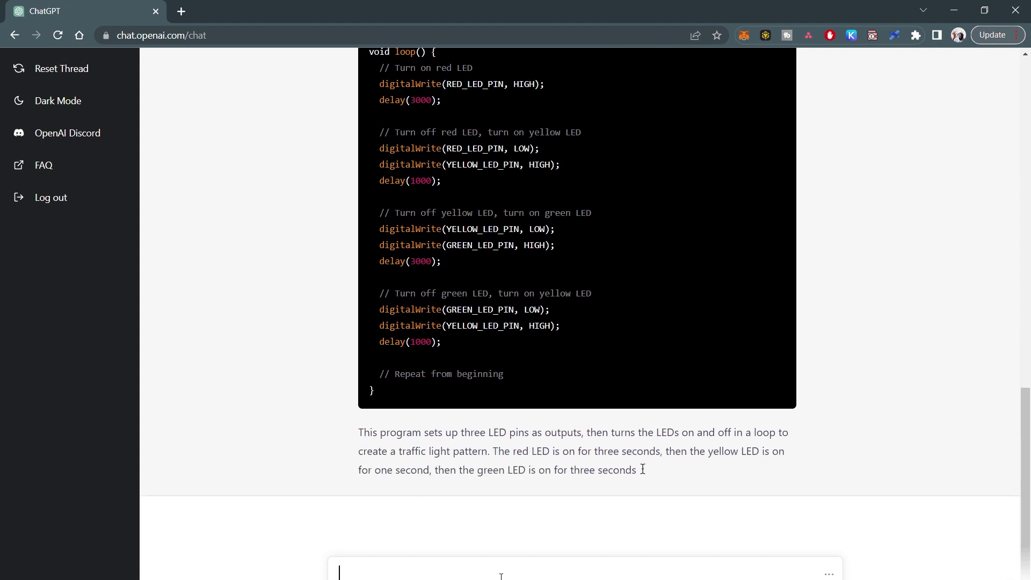
{"action": "scroll", "scroll_direction": "down", "scroll_amount": 3}
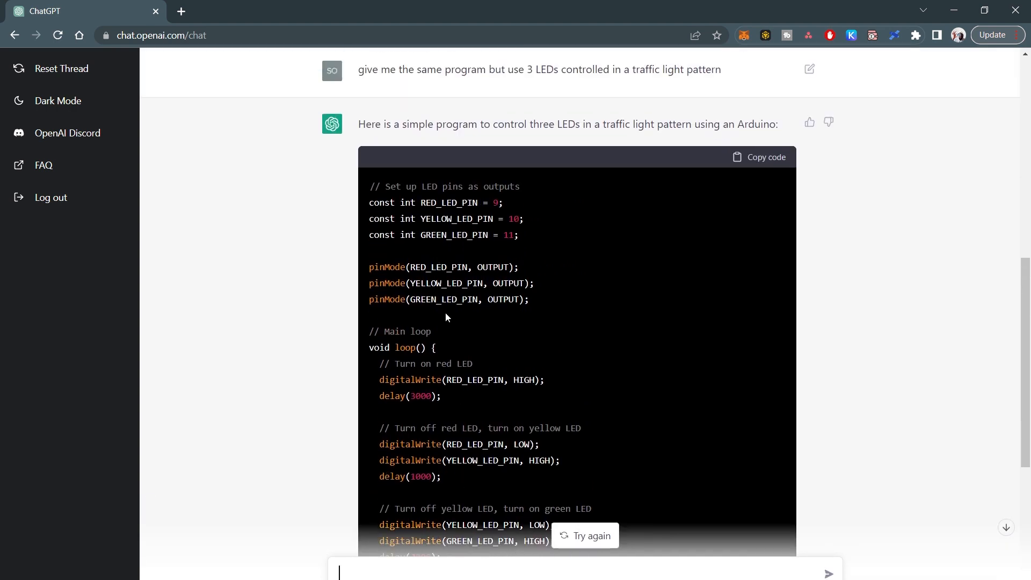
{"action": "scroll", "scroll_direction": "down", "scroll_amount": 3}
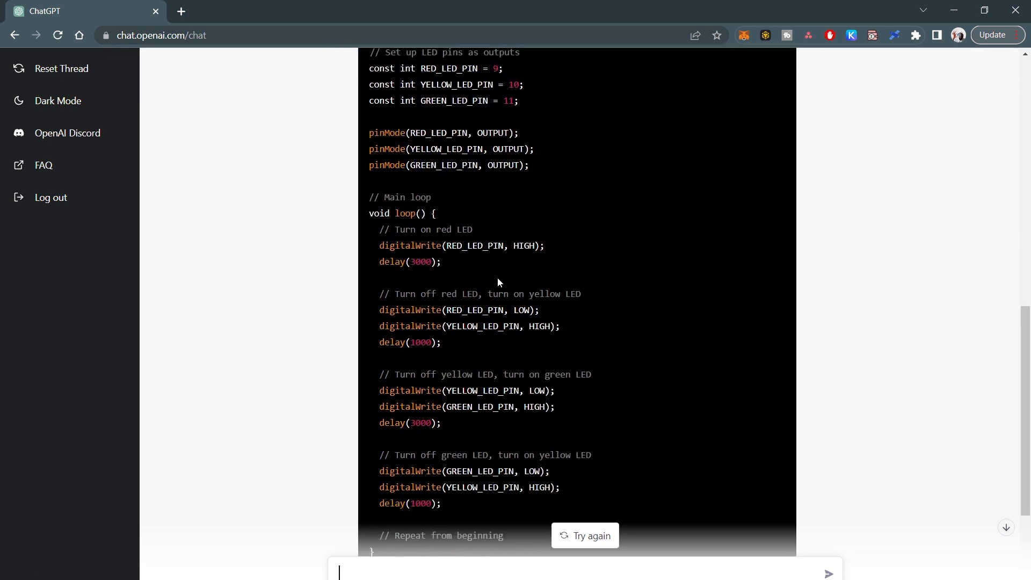
{"action": "mouse_move", "coordinate": [471, 320]}
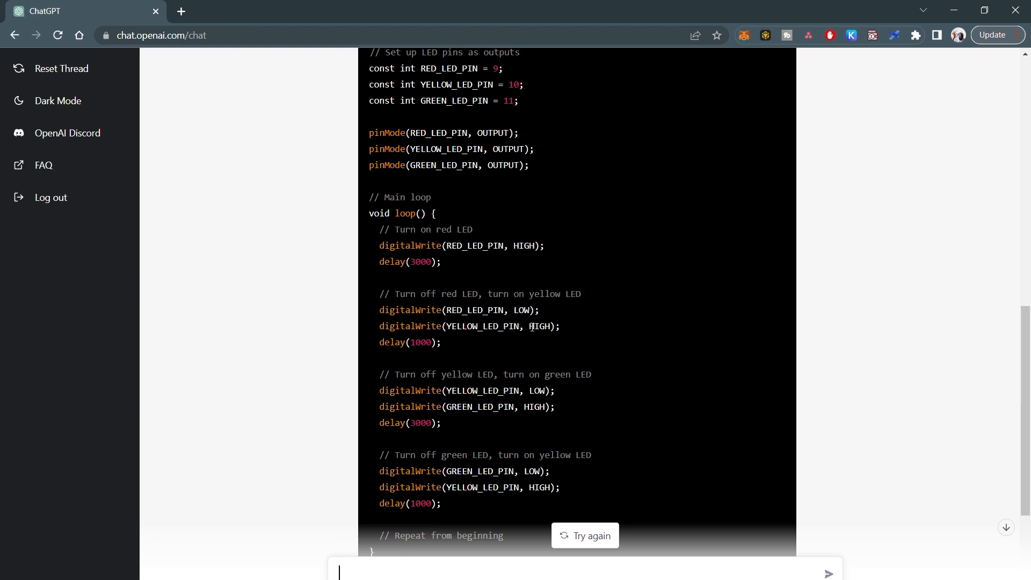
{"action": "scroll", "scroll_direction": "down", "scroll_amount": 3}
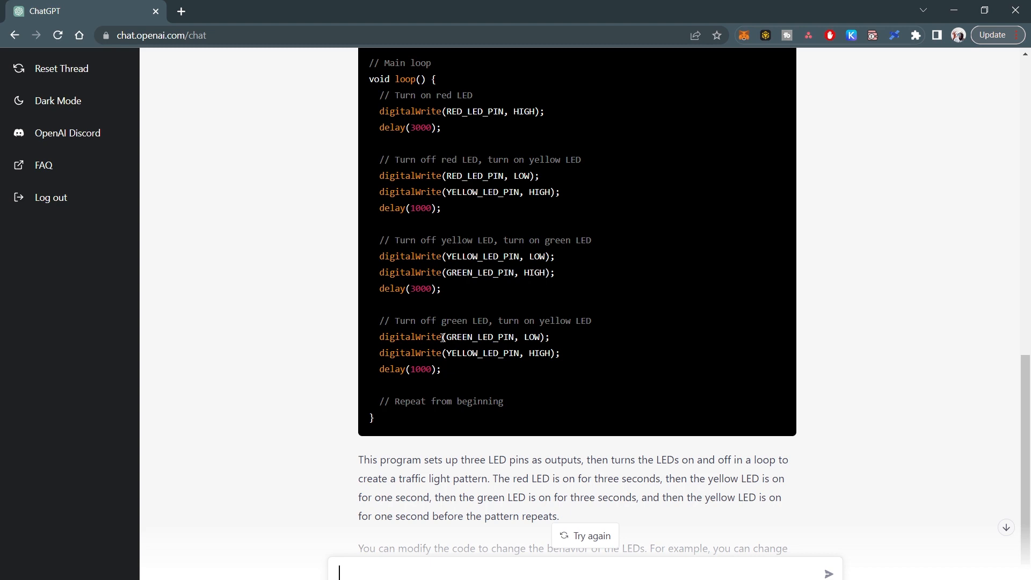
{"action": "scroll", "scroll_direction": "up", "scroll_amount": 3}
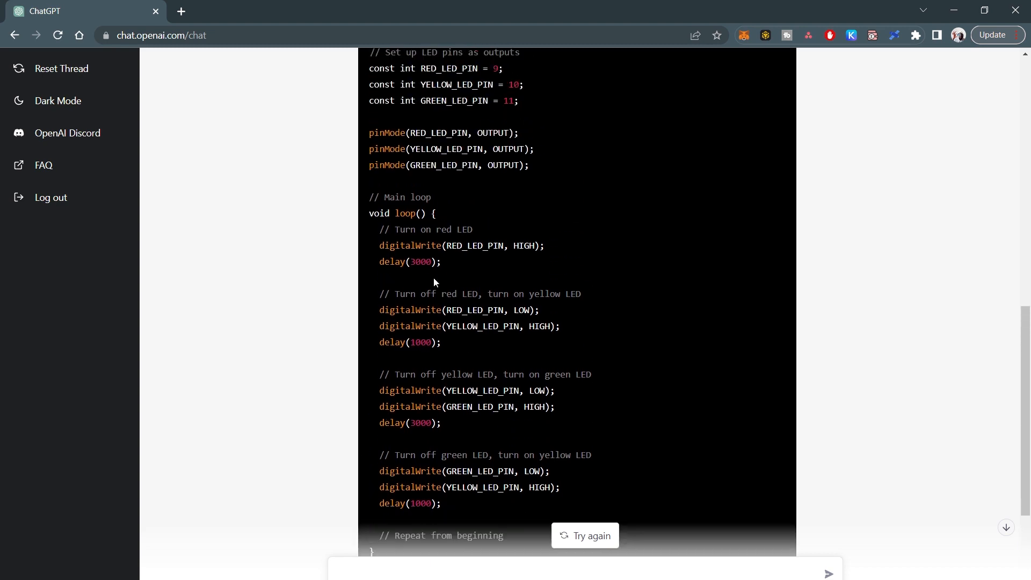